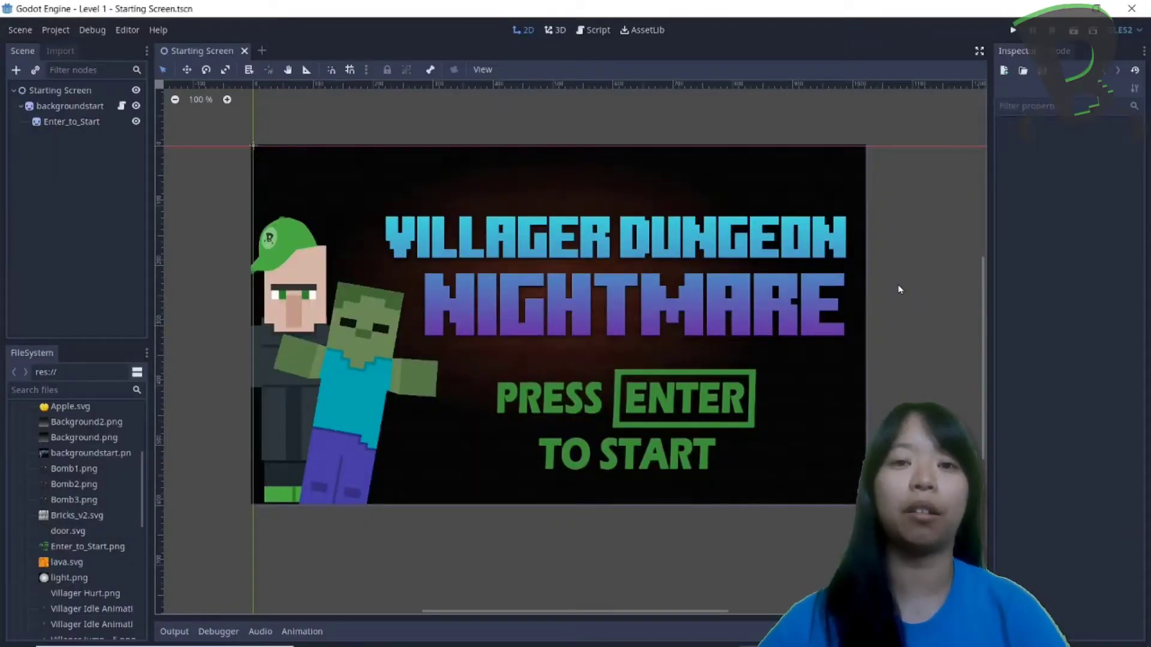
{"action": "mouse_move", "coordinate": [889, 359]}
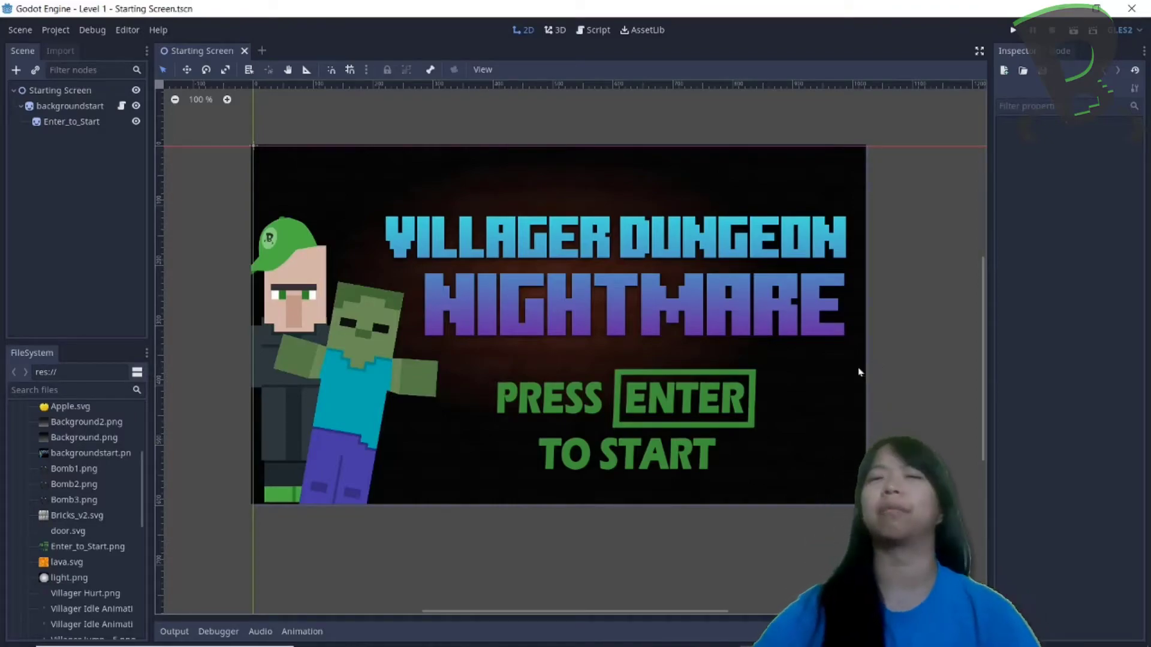
{"action": "mouse_move", "coordinate": [843, 385]}
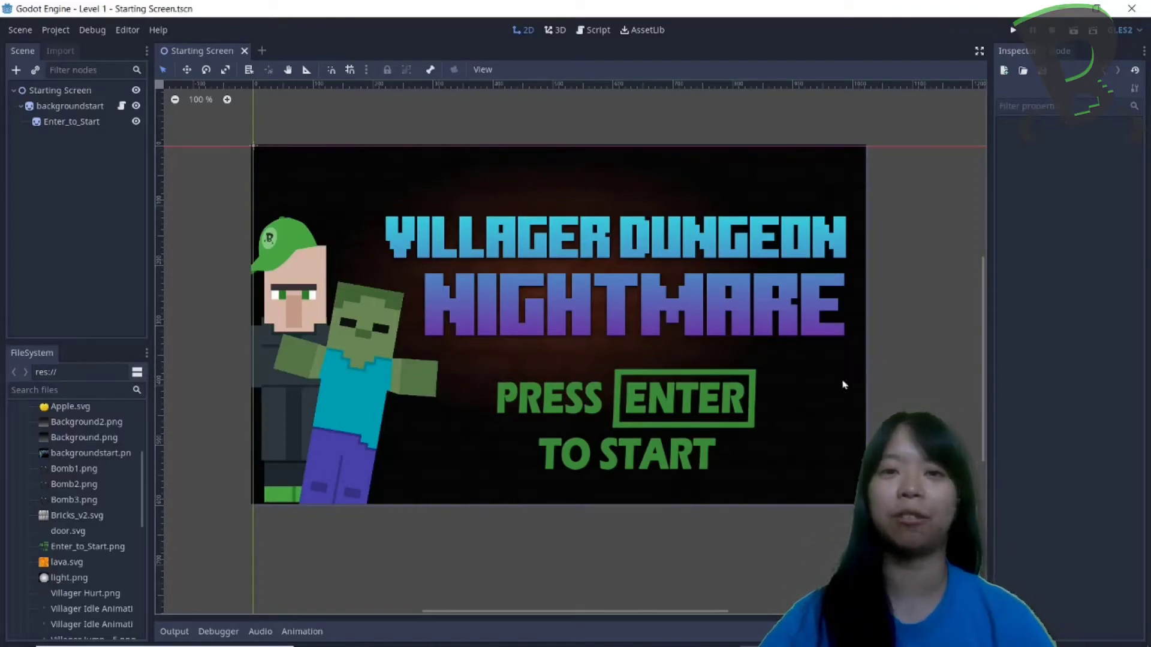
{"action": "mouse_move", "coordinate": [832, 285]}
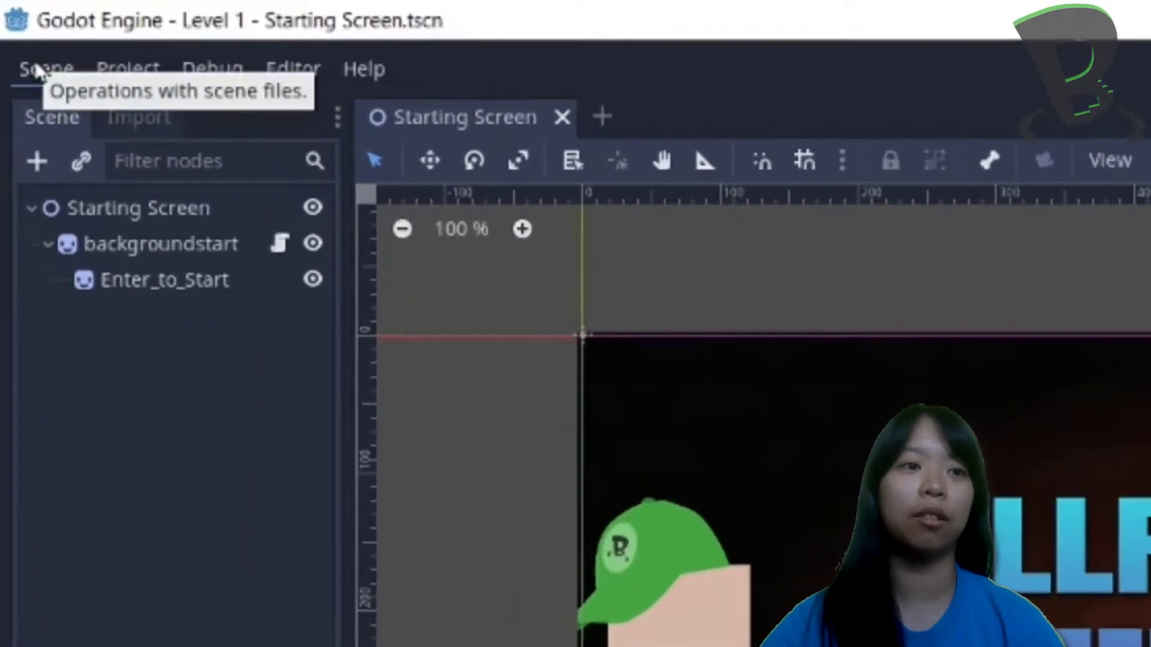
- Open level2.tscn from the Scenes folder via Scene > Open Scene
{"action": "left_click", "coordinate": [46, 69]}
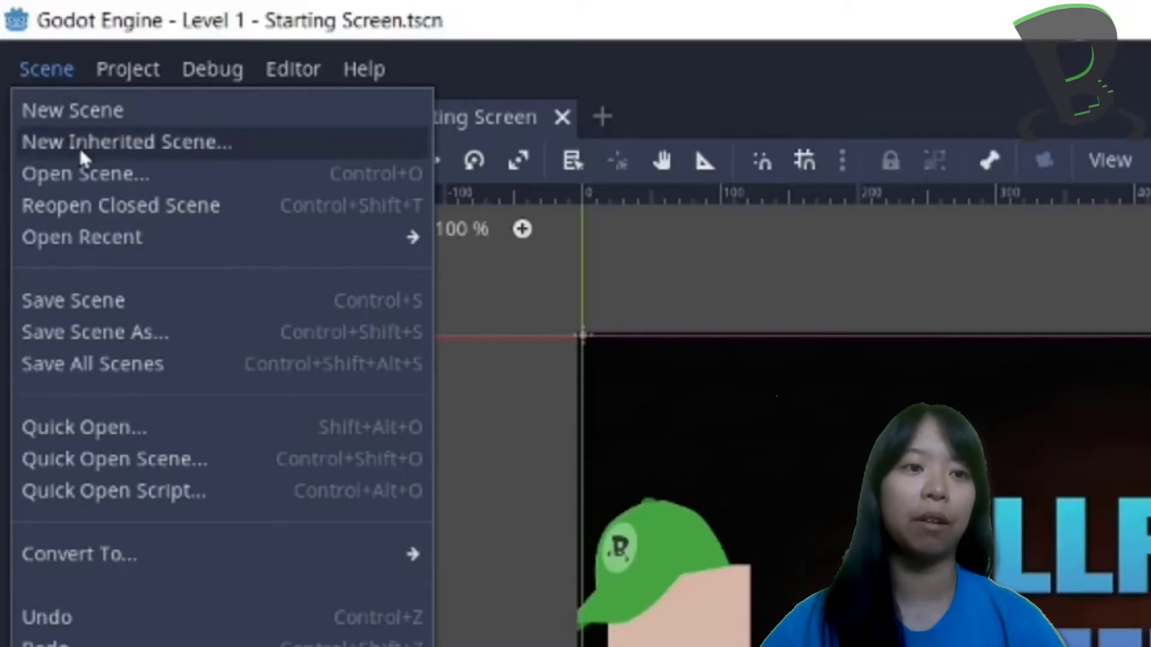
{"action": "left_click", "coordinate": [85, 173]}
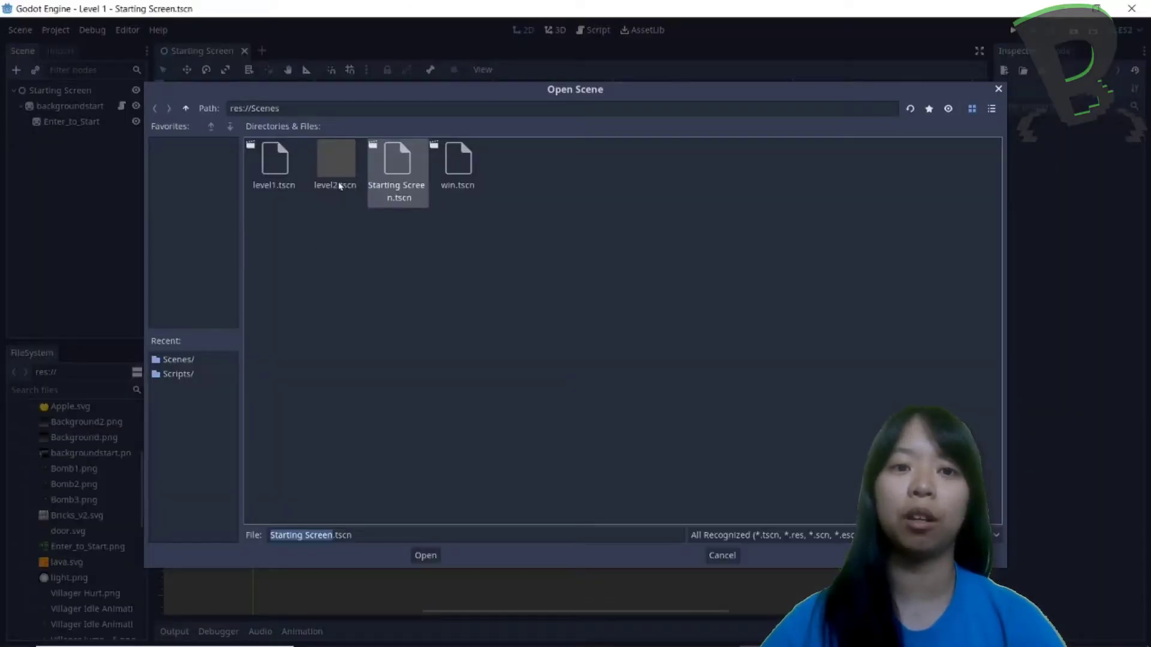
{"action": "double_click", "coordinate": [335, 161]}
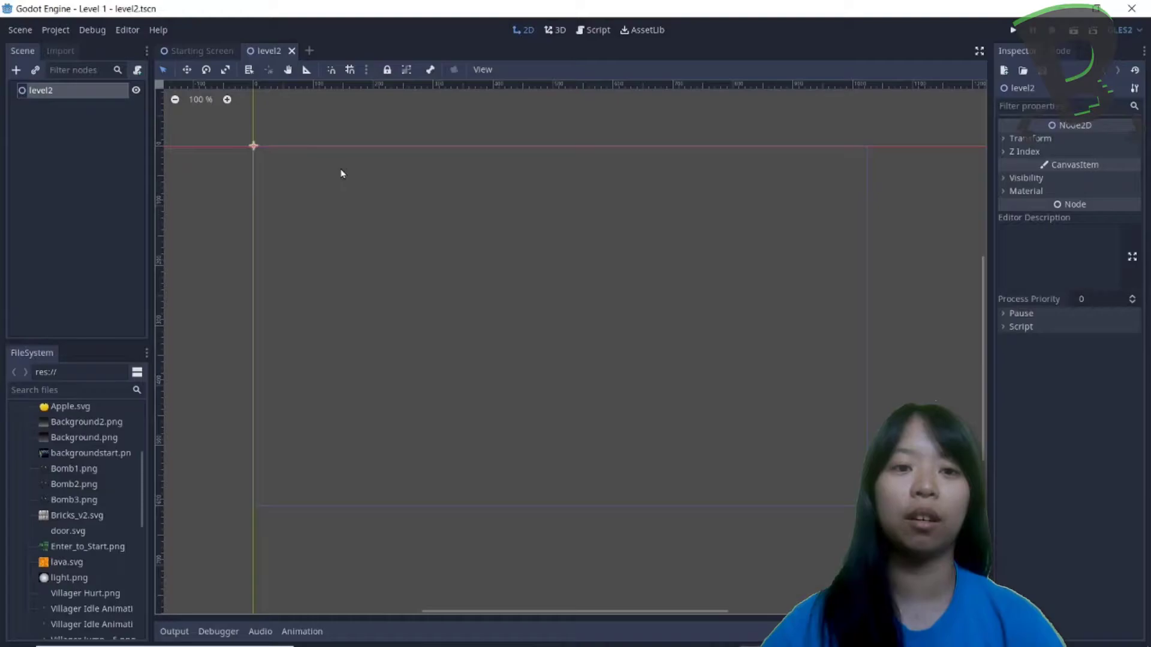
{"action": "mouse_move", "coordinate": [743, 466]}
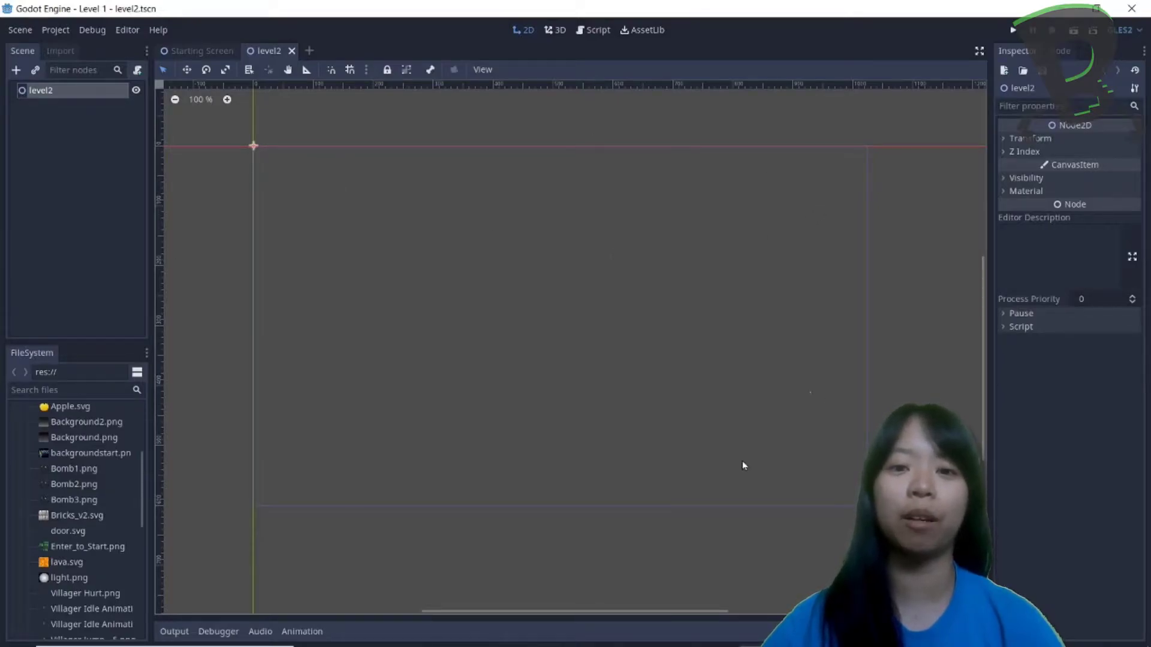
{"action": "mouse_move", "coordinate": [483, 308]}
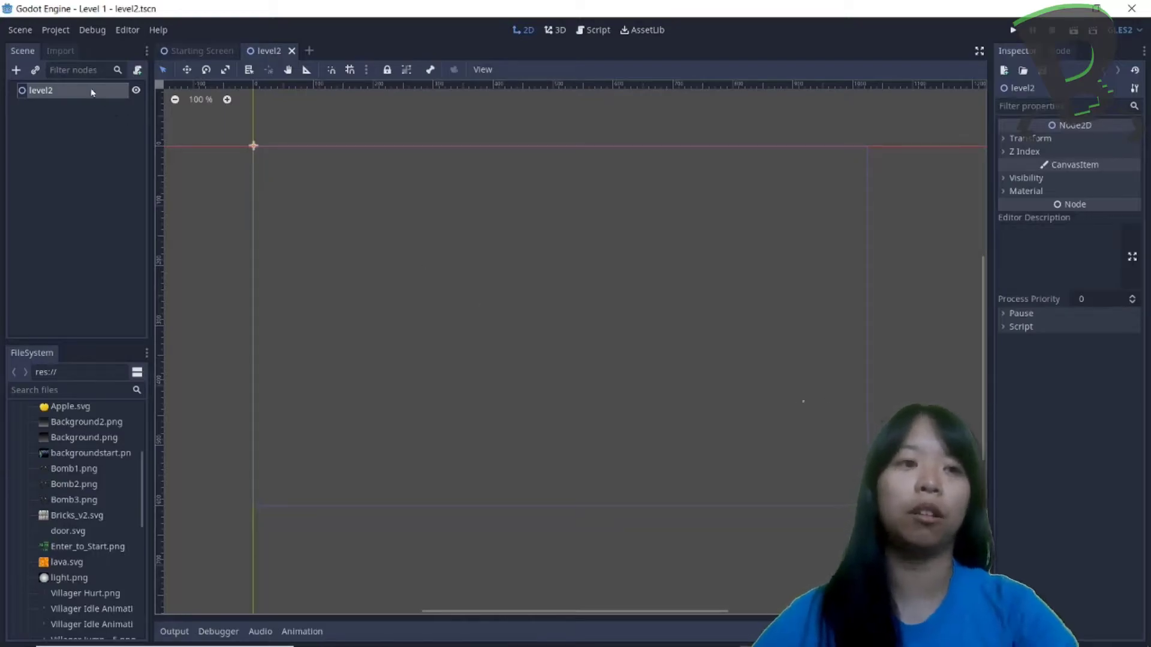
- Add a TileMap child node under level2, found by searching 'til'
{"action": "left_click", "coordinate": [16, 70]}
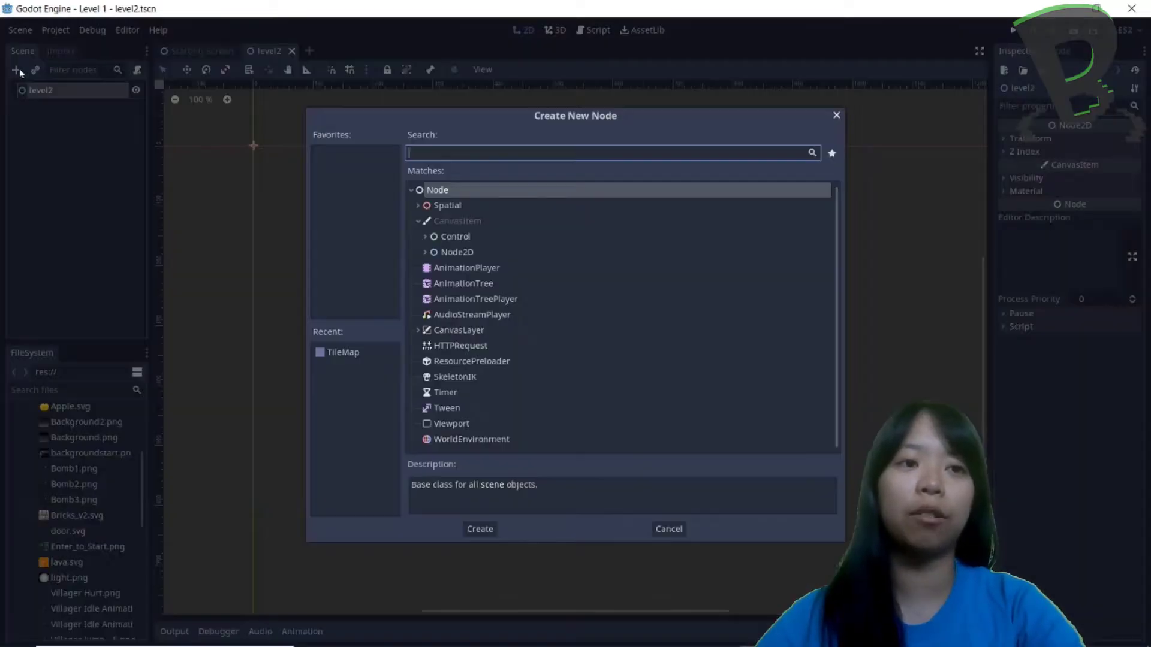
{"action": "type", "text": "til"}
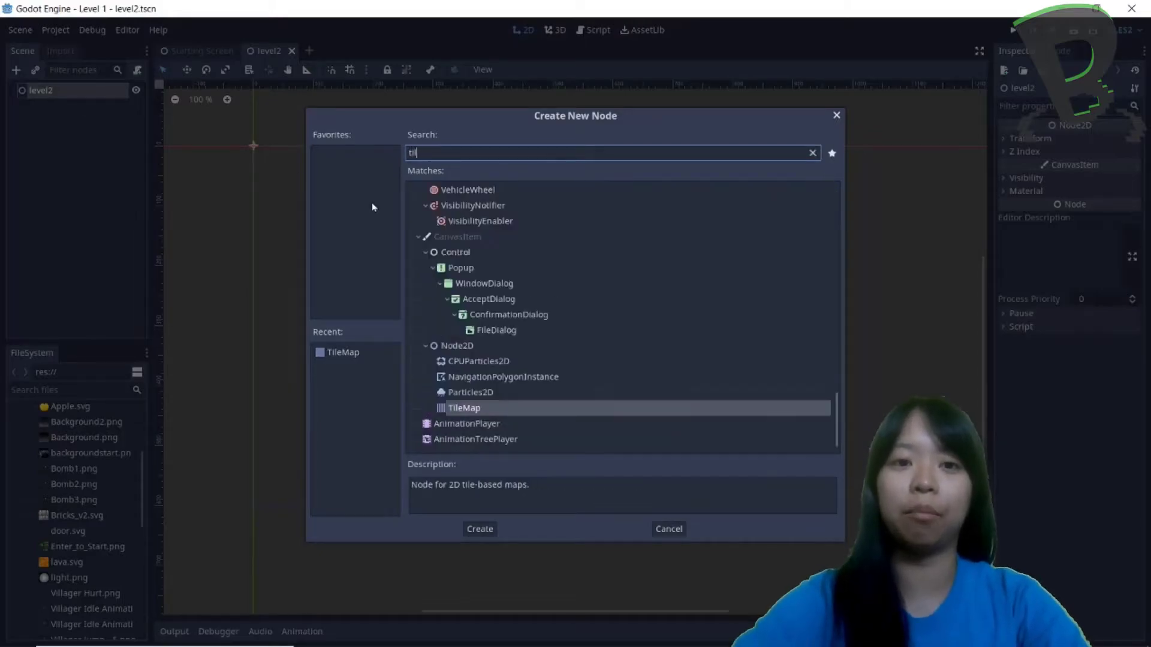
{"action": "left_click", "coordinate": [479, 529]}
{"action": "type", "text": "Bricks"}
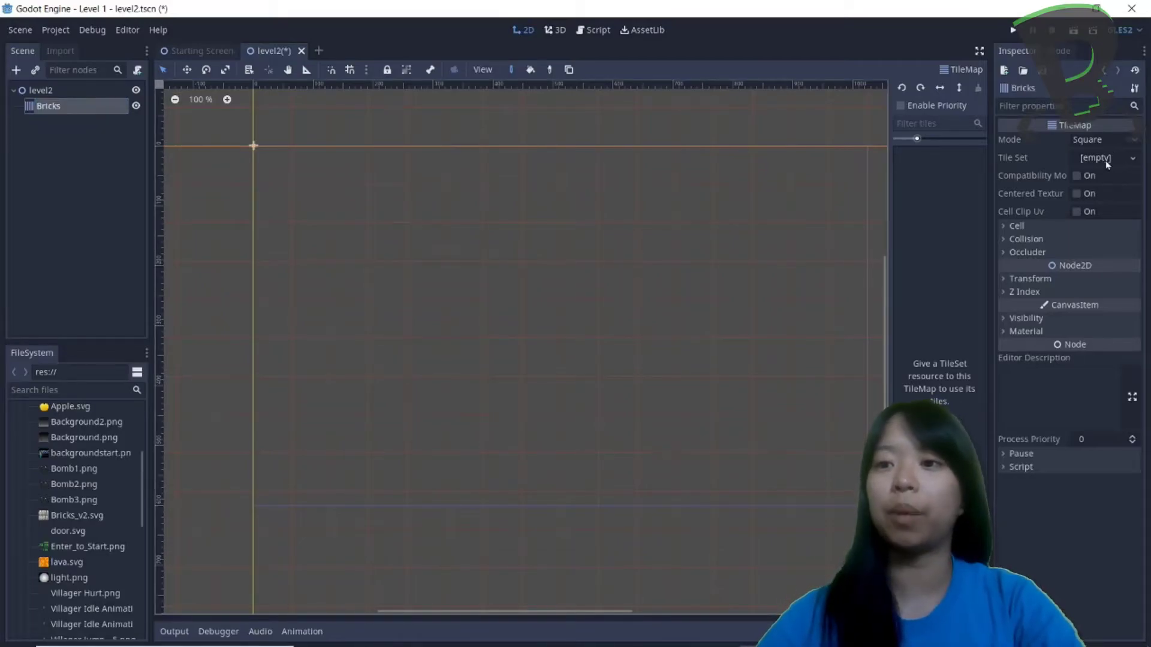
- Assign a New TileSet to the TileMap's Tile Set property and open it for editing
{"action": "left_click", "coordinate": [1132, 157]}
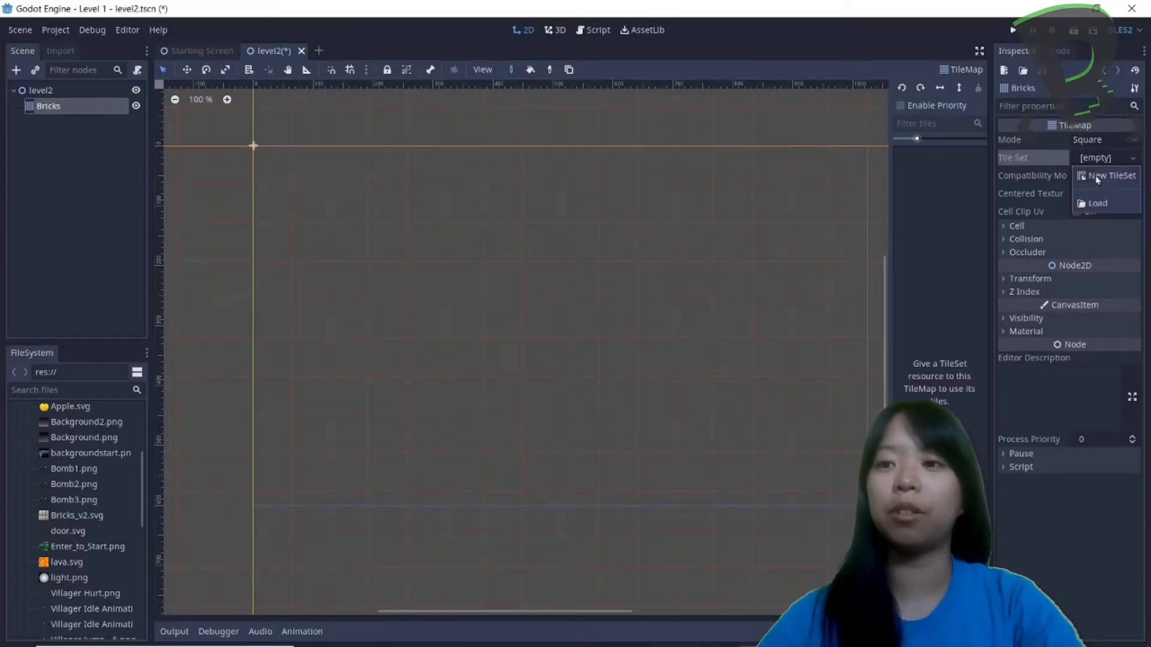
{"action": "left_click", "coordinate": [1109, 175]}
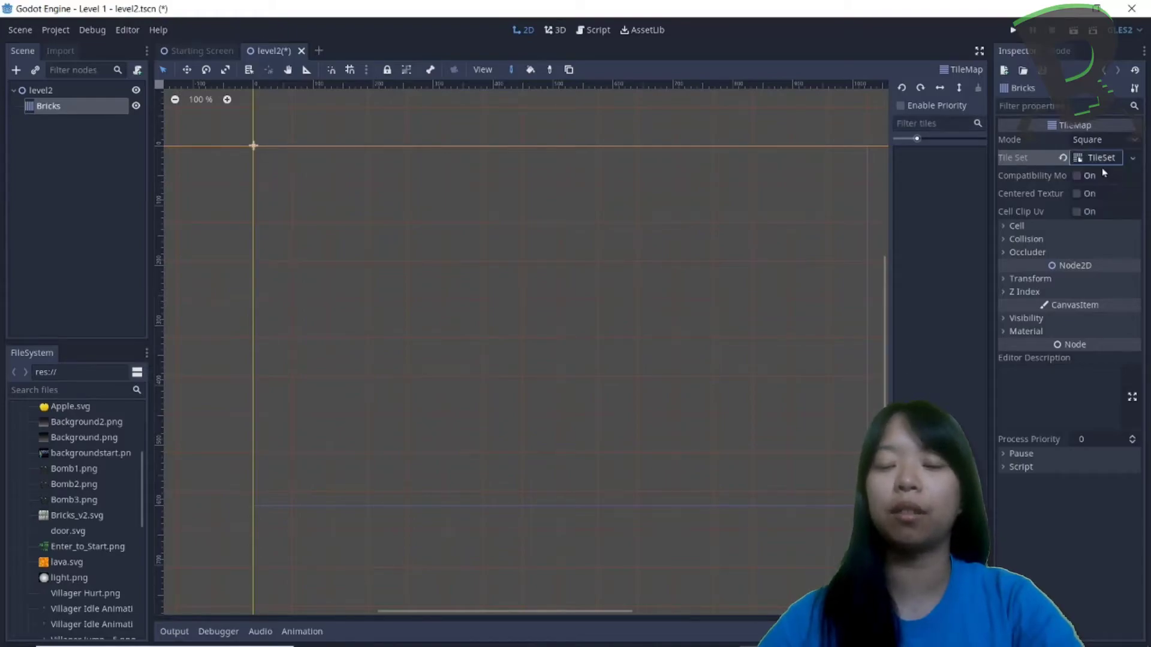
{"action": "left_click", "coordinate": [1098, 157]}
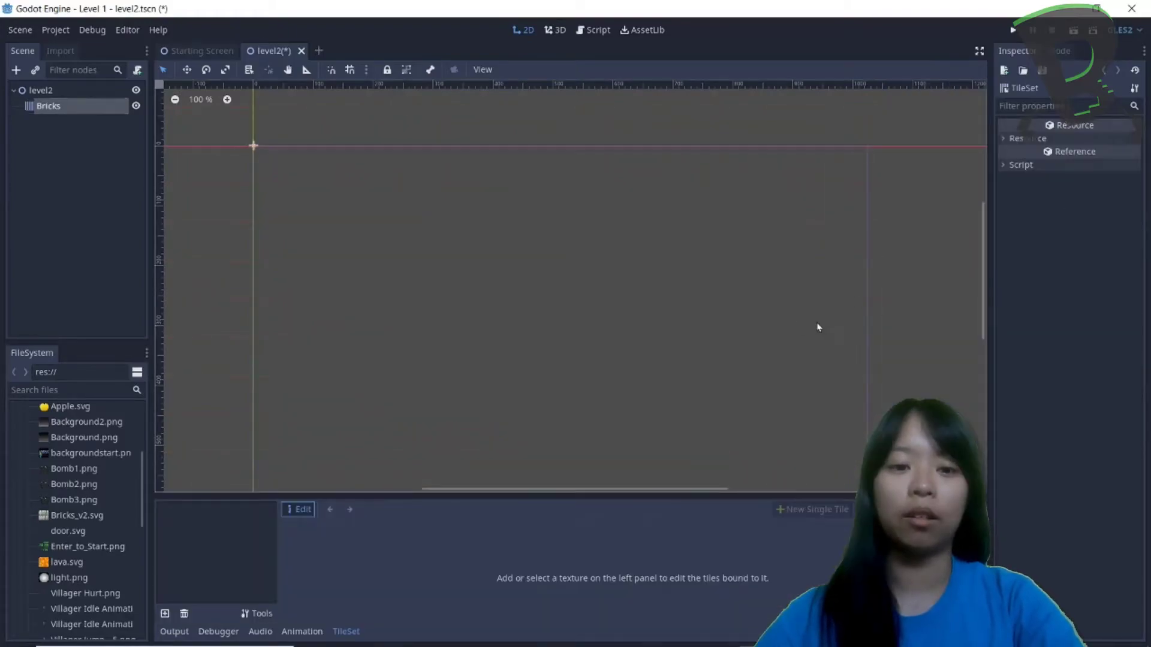
{"action": "mouse_move", "coordinate": [436, 519]}
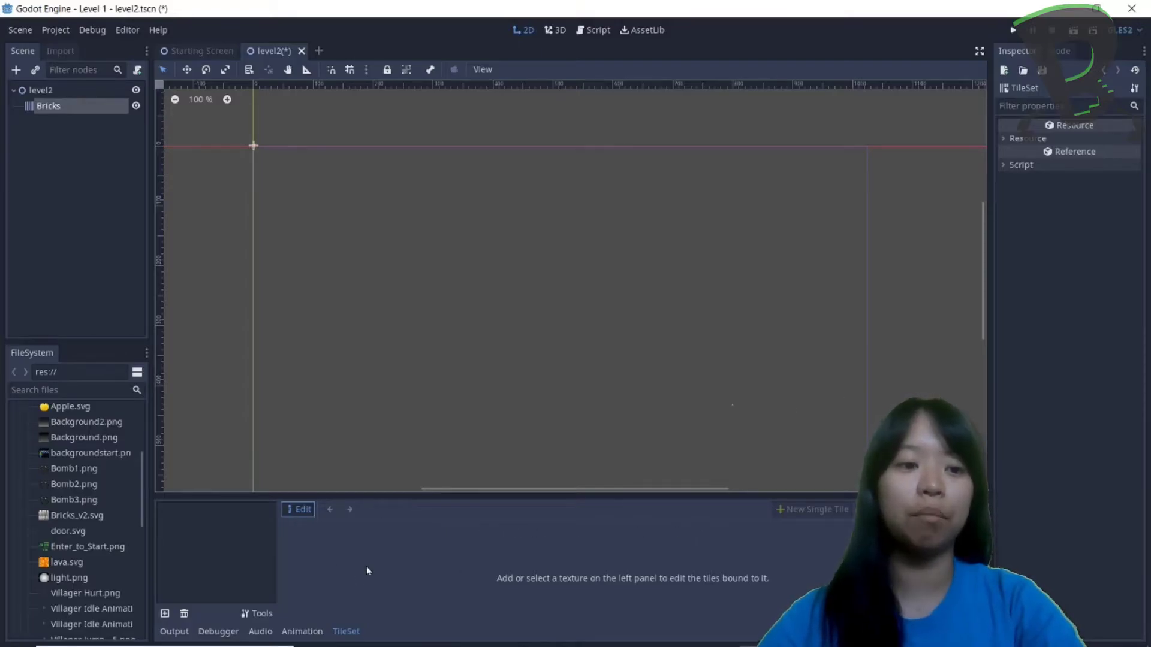
{"action": "mouse_move", "coordinate": [199, 503]}
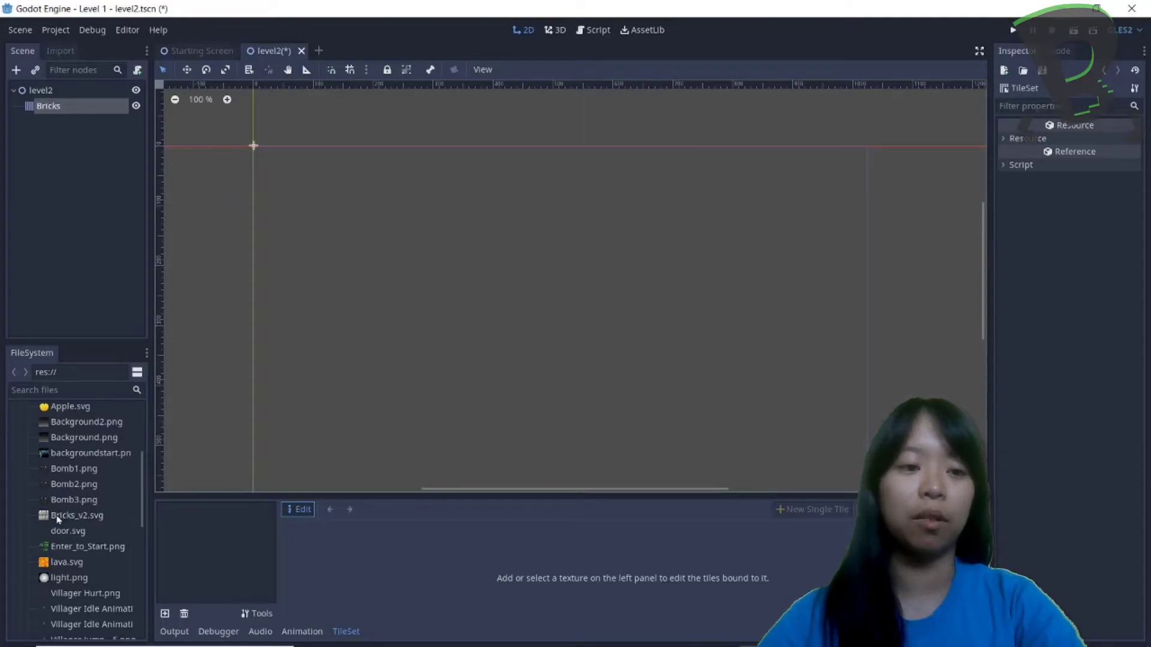
- Add Bricks_v2.svg as the TileSet texture and enable snap with grid
{"action": "left_click", "coordinate": [76, 514]}
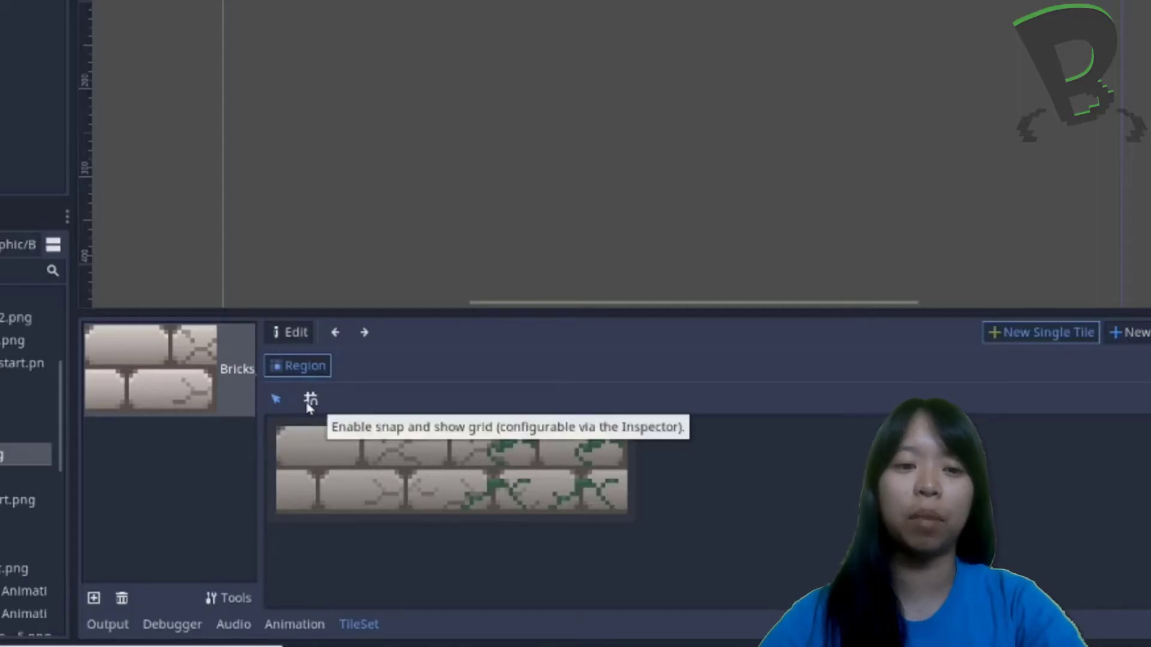
{"action": "left_click", "coordinate": [310, 399]}
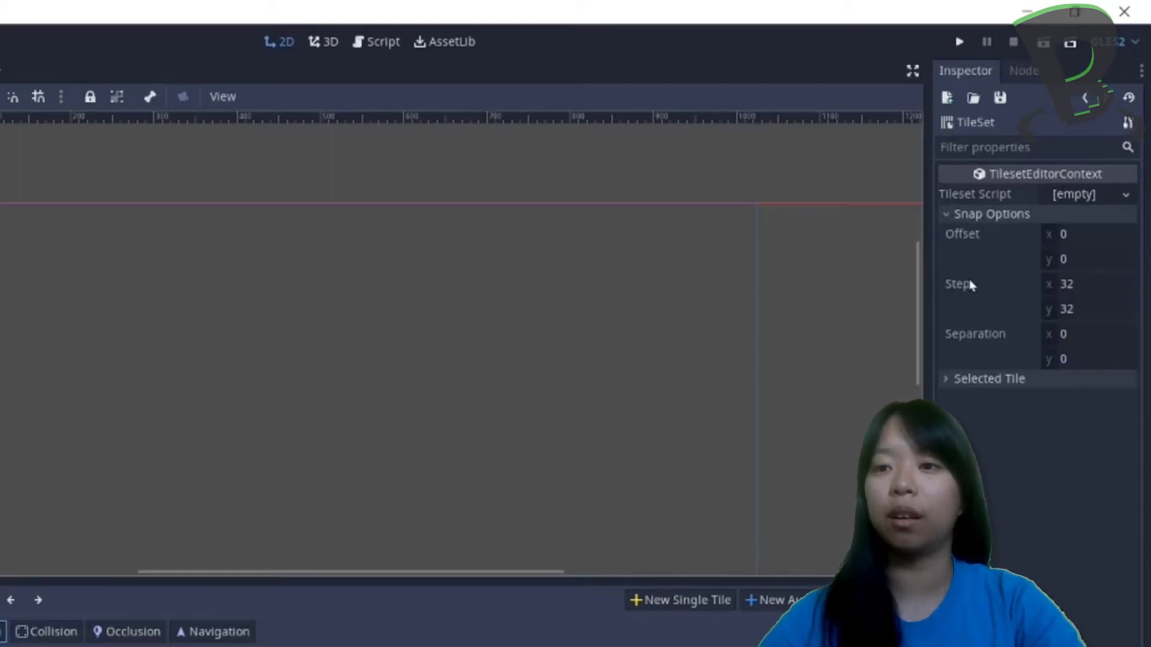
{"action": "mouse_move", "coordinate": [973, 233]}
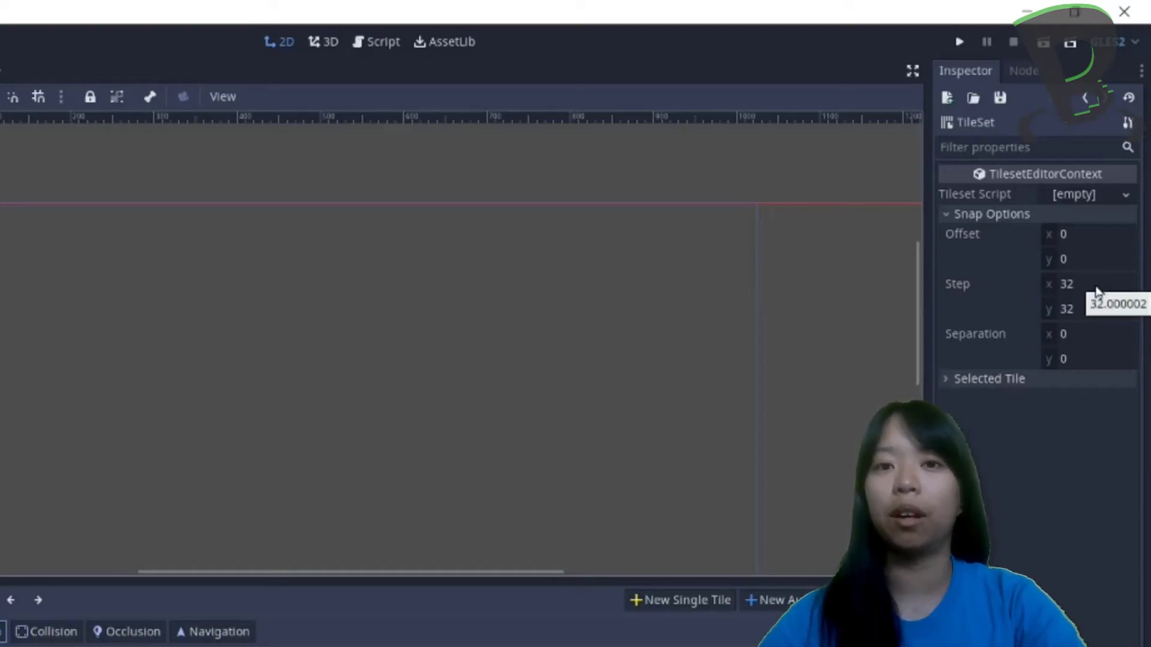
- Enter 100 as the Step value under Snap Options
{"action": "left_click", "coordinate": [1086, 284]}
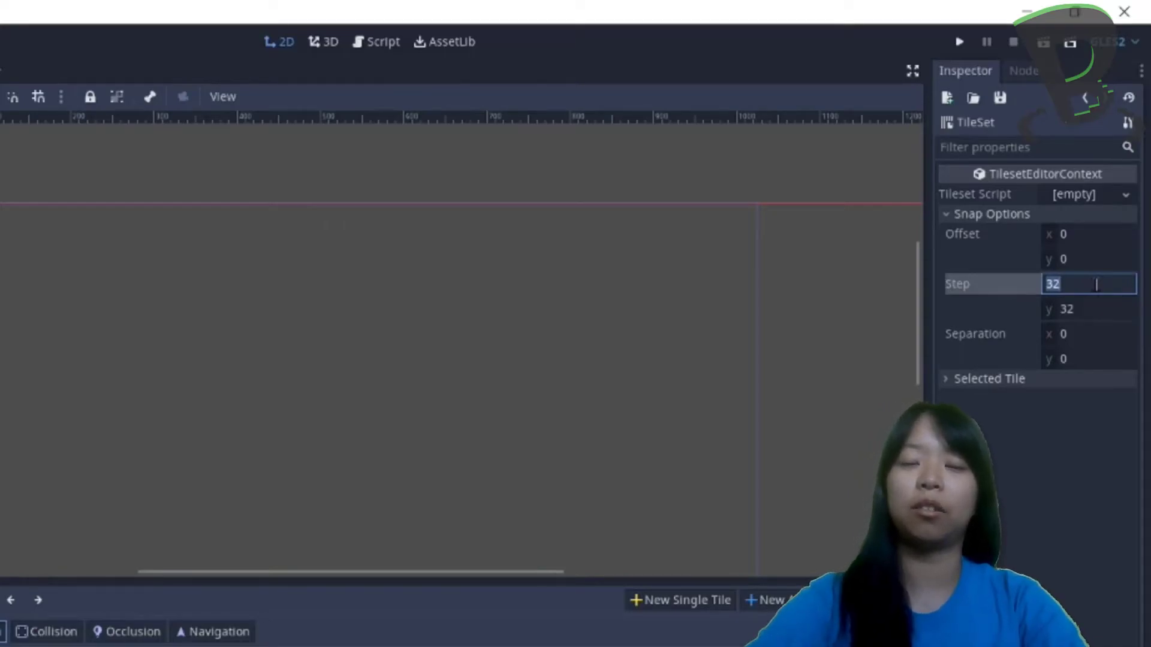
{"action": "type", "text": "100"}
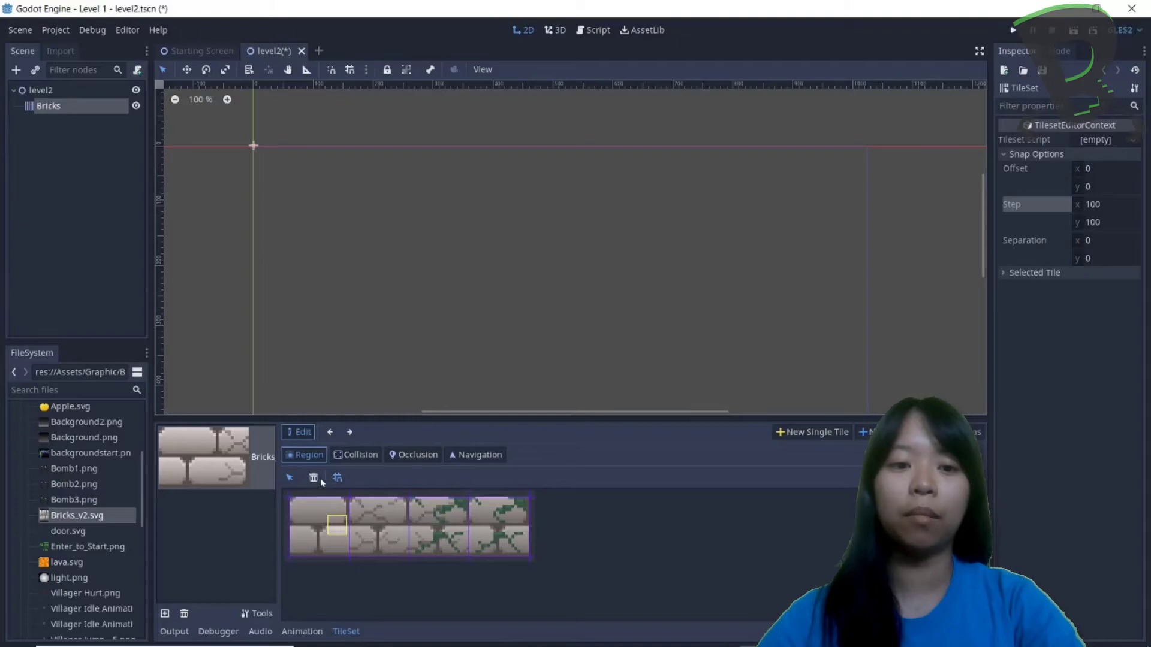
{"action": "mouse_move", "coordinate": [312, 521]}
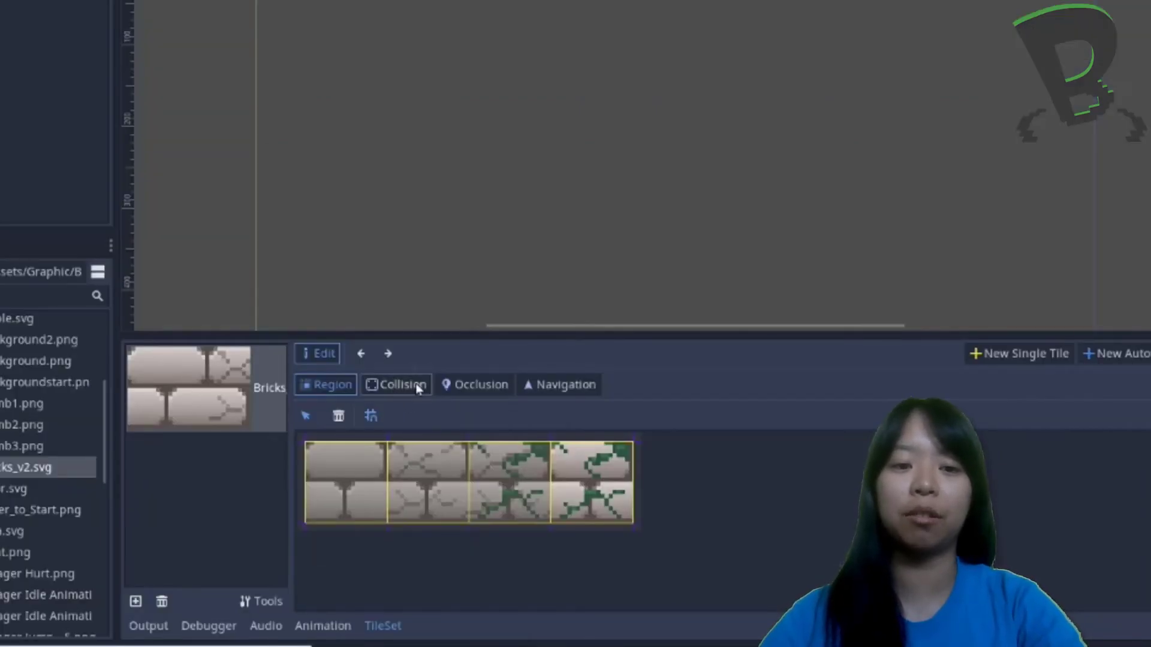
- Draw rectangle collision shapes on the first and second brick tiles
{"action": "left_click", "coordinate": [396, 384]}
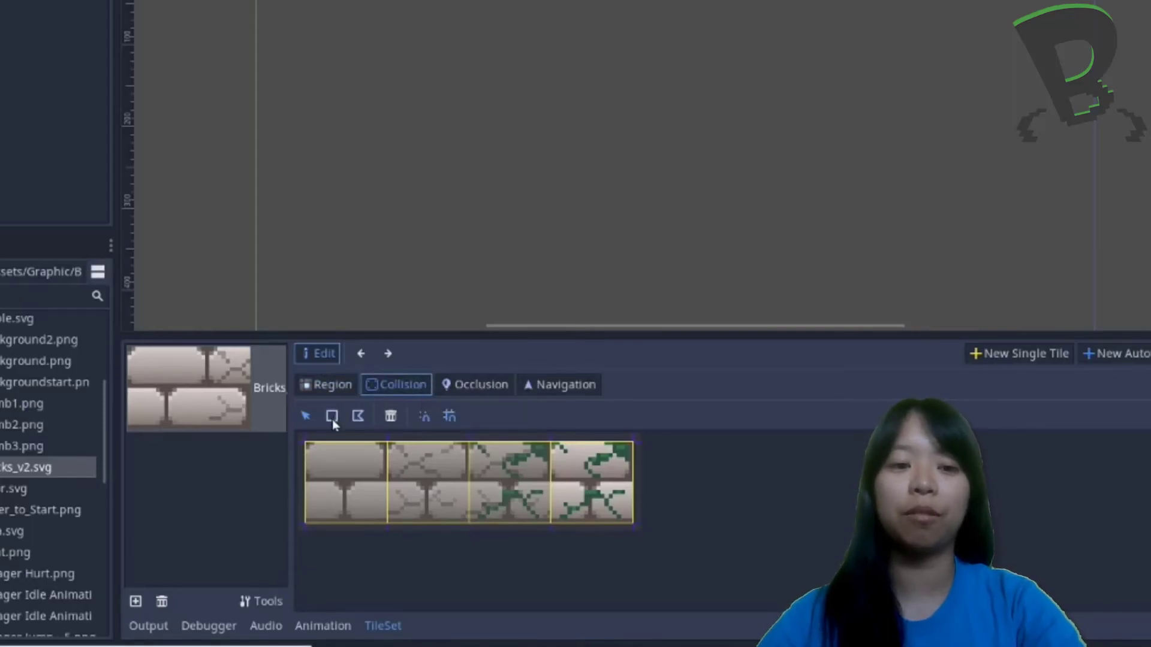
{"action": "left_click", "coordinate": [332, 416]}
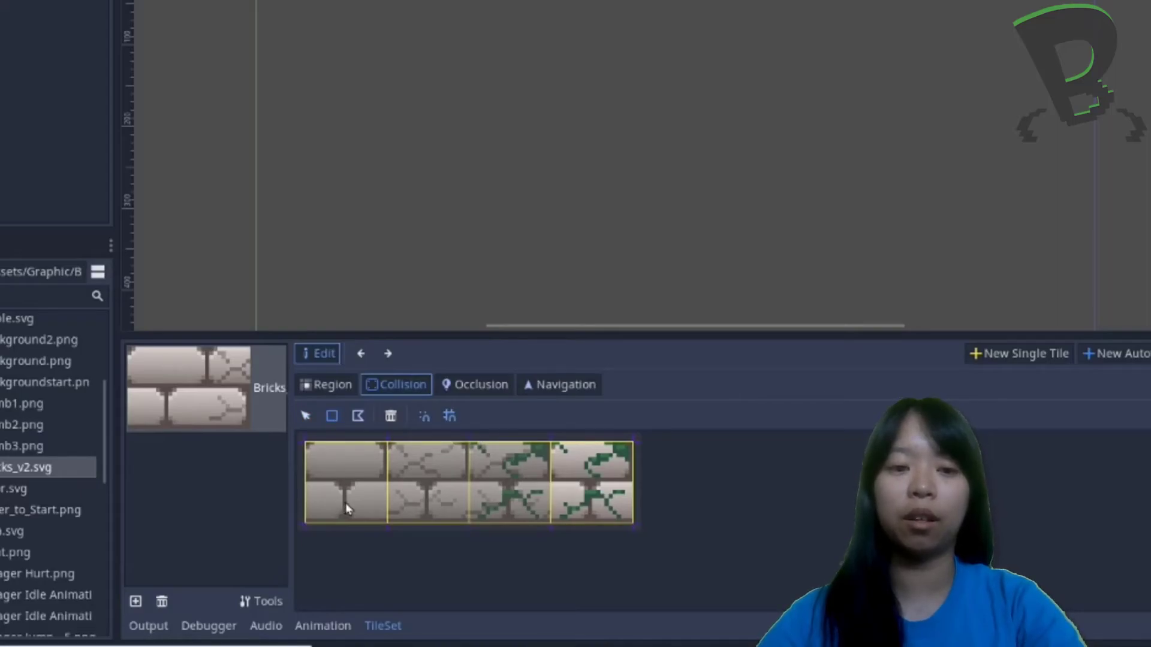
{"action": "left_click", "coordinate": [343, 483]}
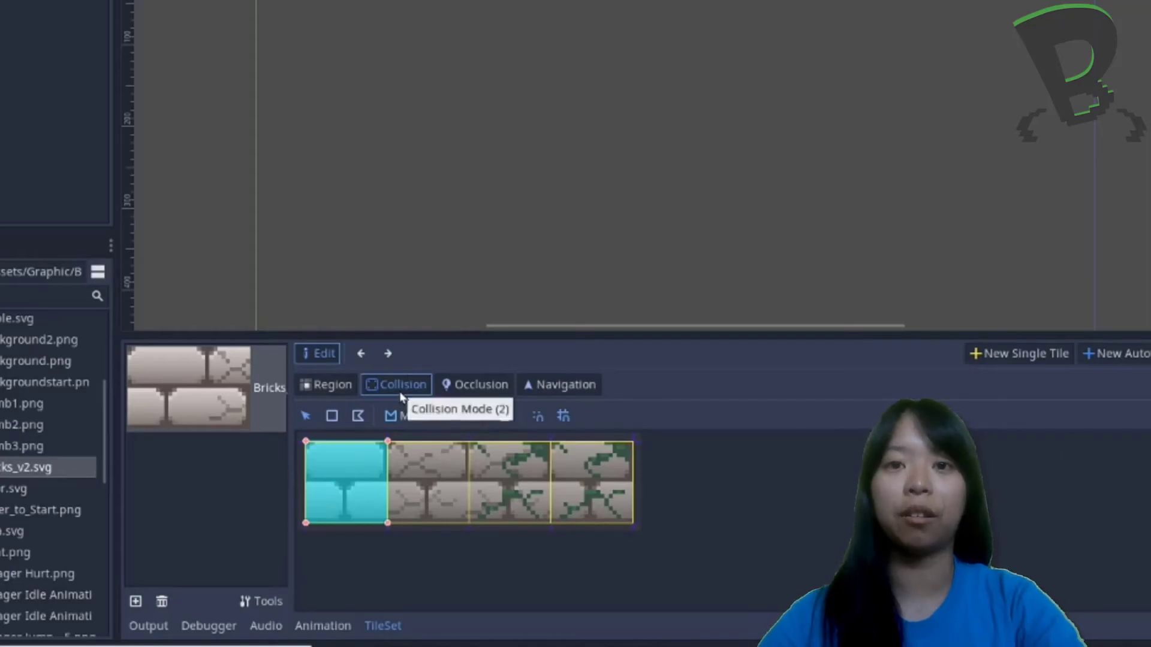
{"action": "mouse_move", "coordinate": [331, 416]}
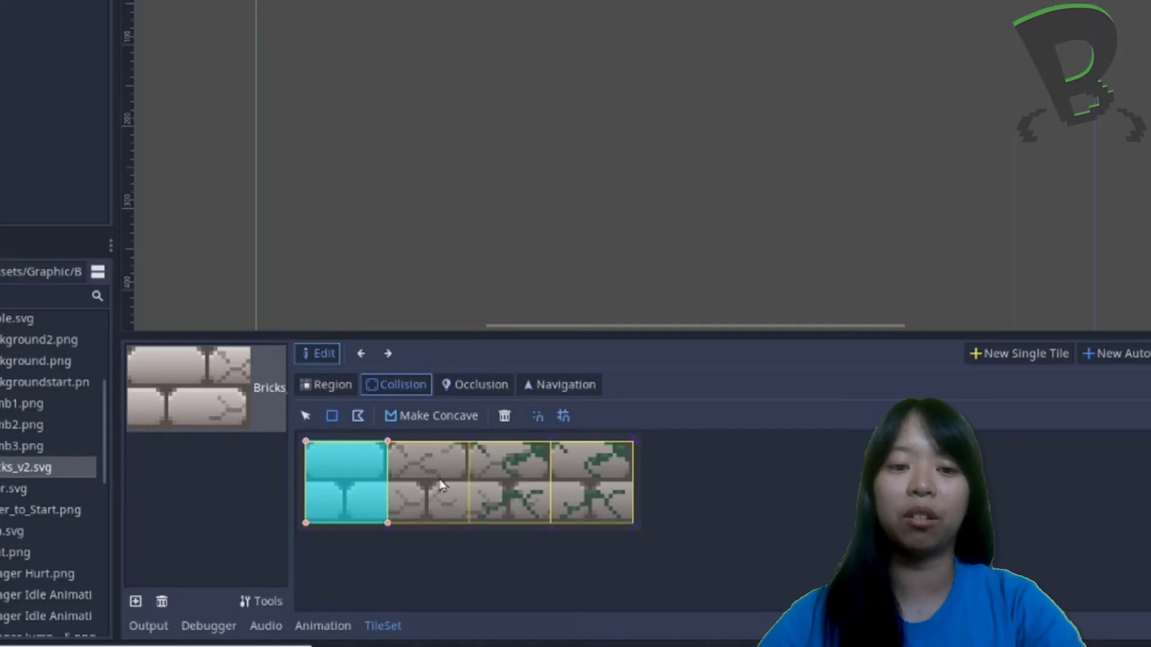
{"action": "left_click", "coordinate": [428, 483]}
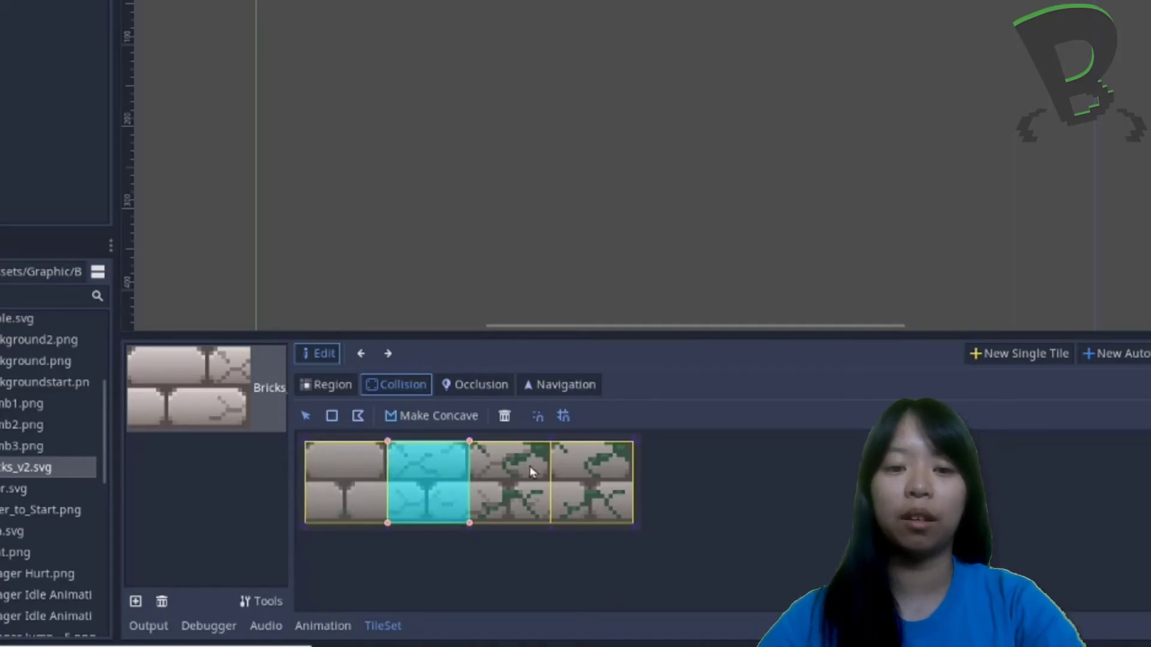